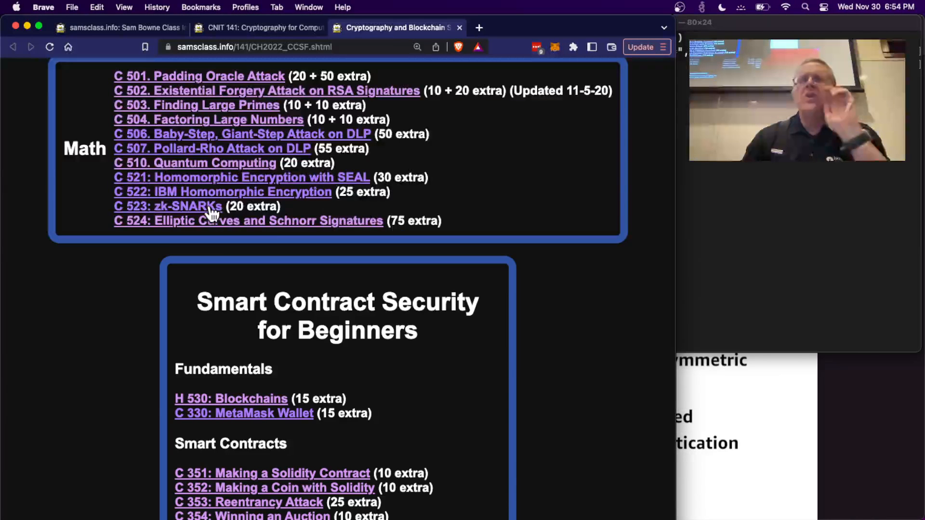
Open the C 523: zk-SNARKs lab page from the Math project list
left_click(168, 206)
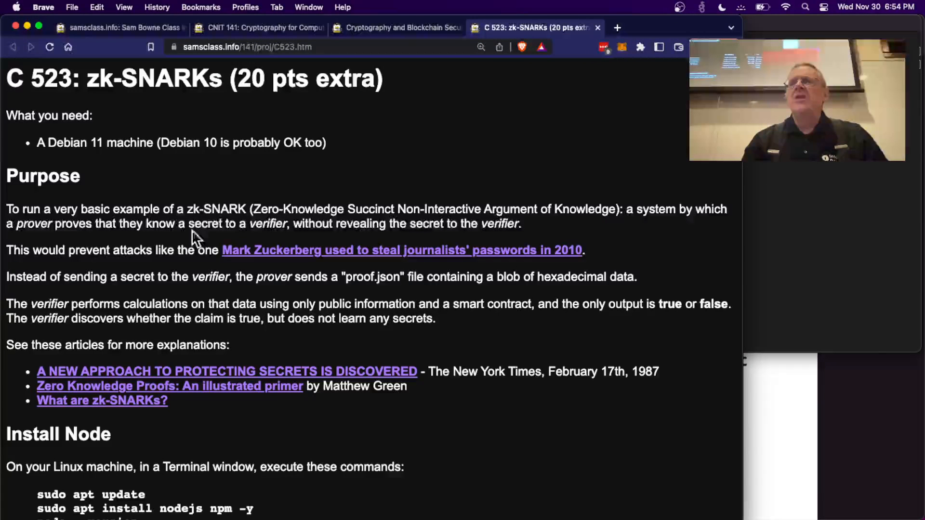
mouse_move(372, 207)
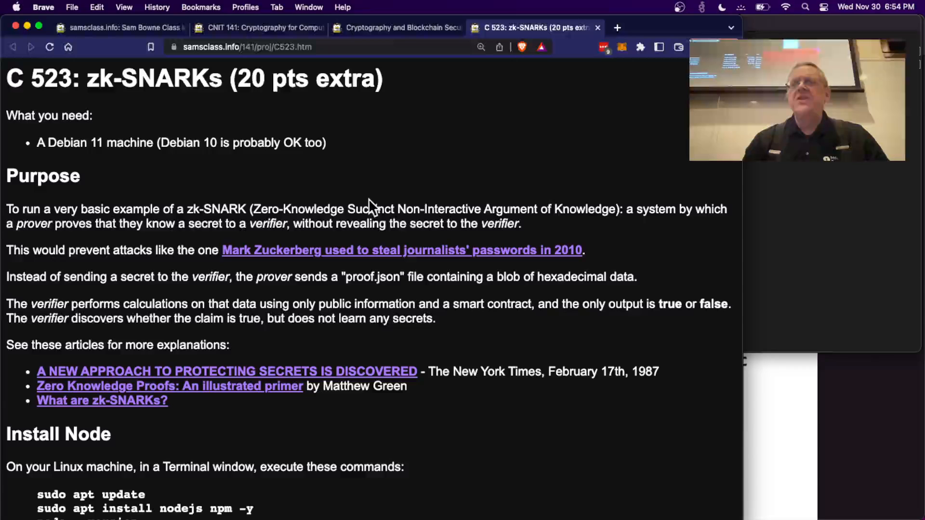
mouse_move(598, 198)
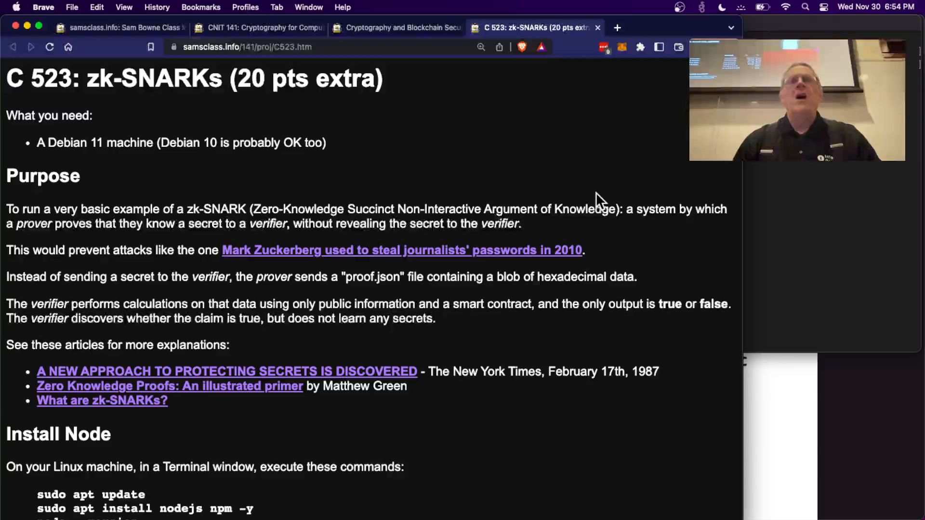
mouse_move(204, 189)
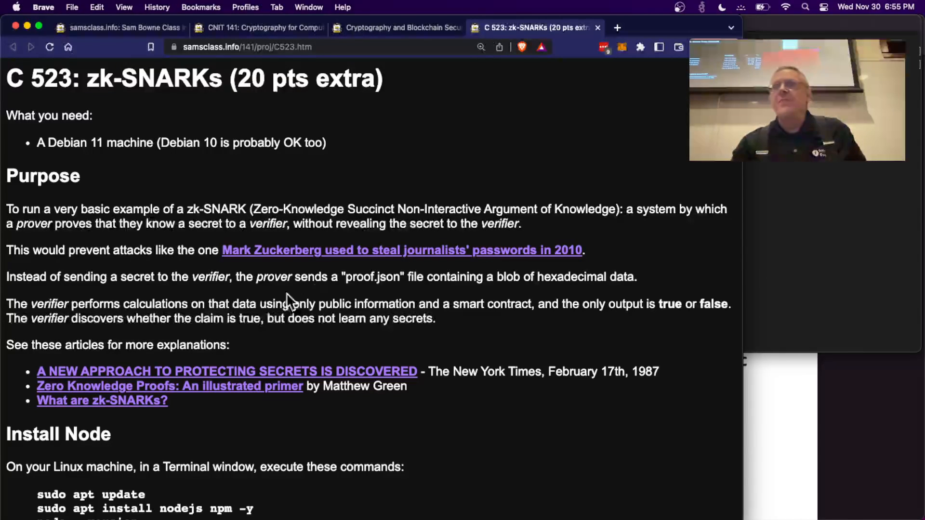
mouse_move(215, 296)
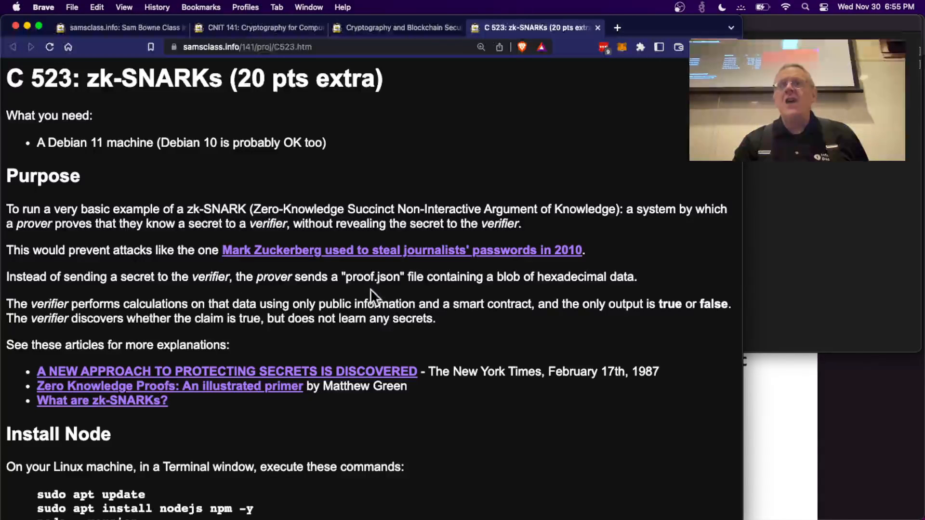
mouse_move(566, 270)
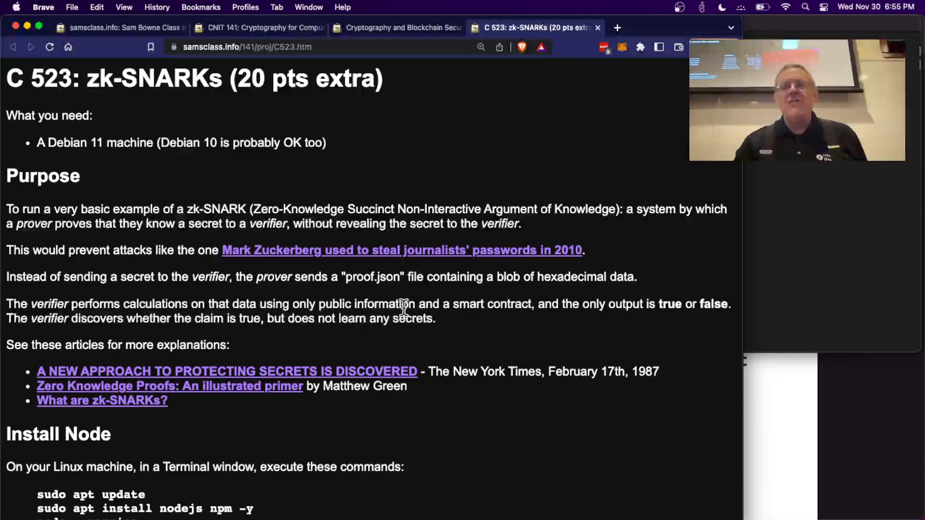
mouse_move(309, 331)
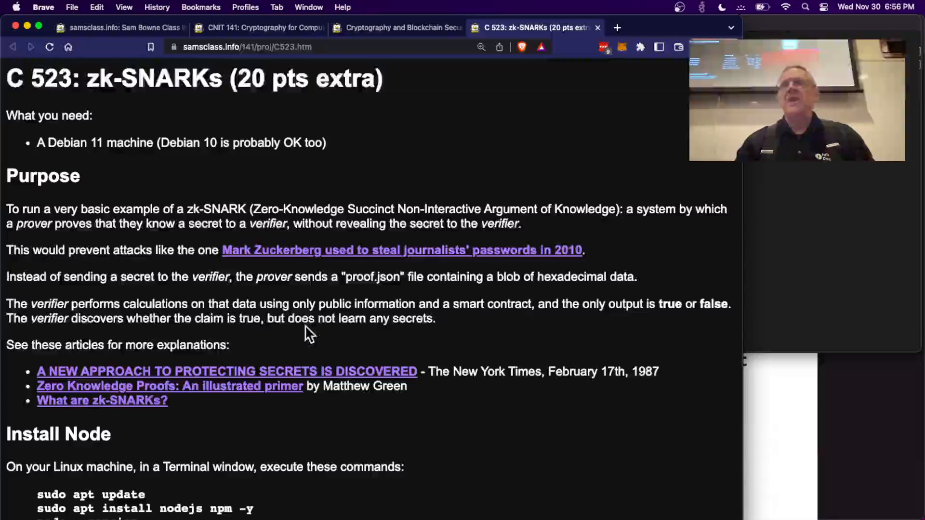
scroll("down", 3)
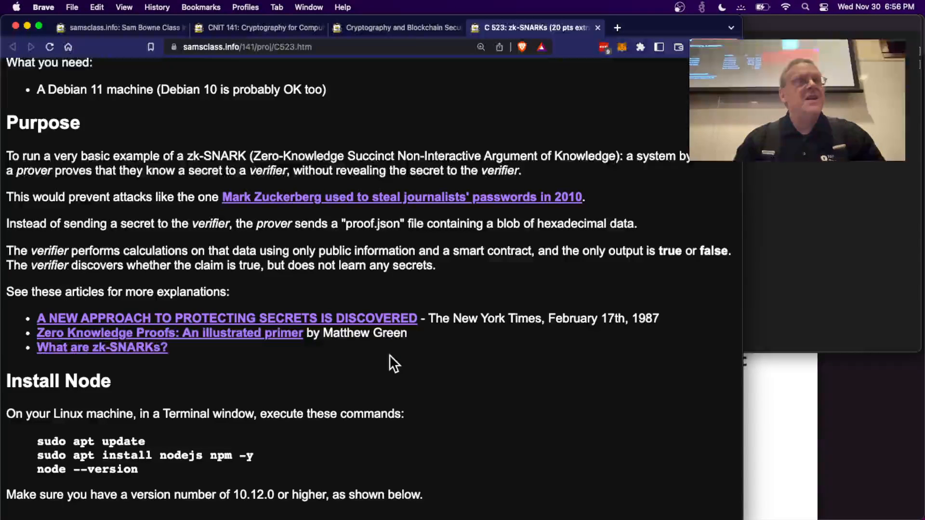
Scroll down past the Powers of Tau ceremony commands to the Building a Circuit multiplier code
scroll("down", 3)
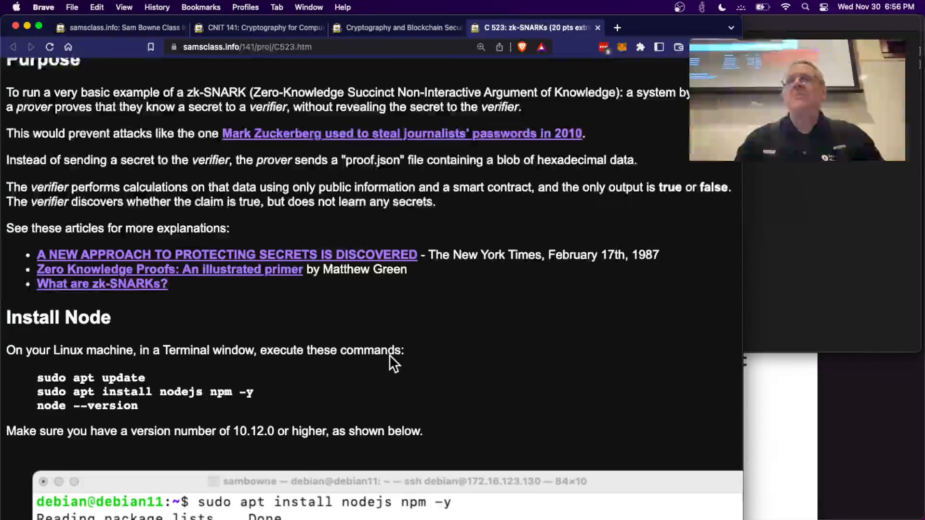
scroll("down", 3)
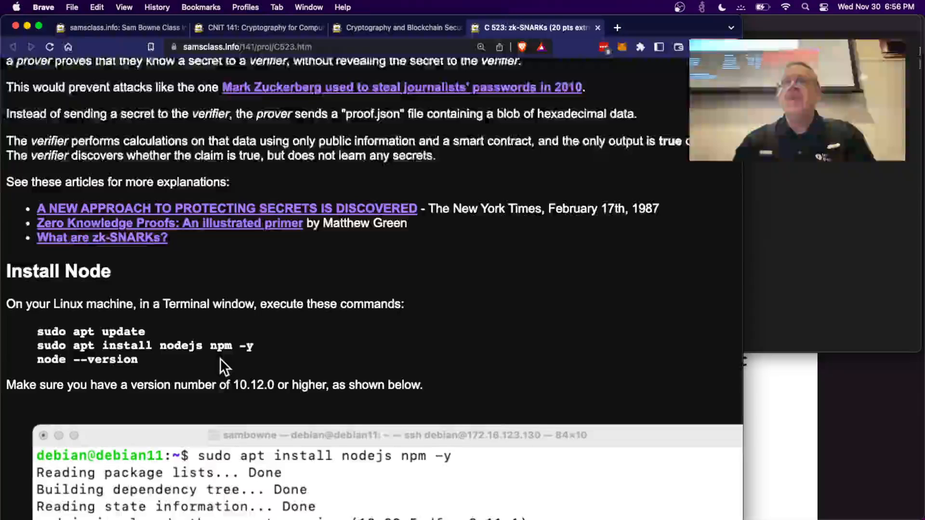
scroll("down", 3)
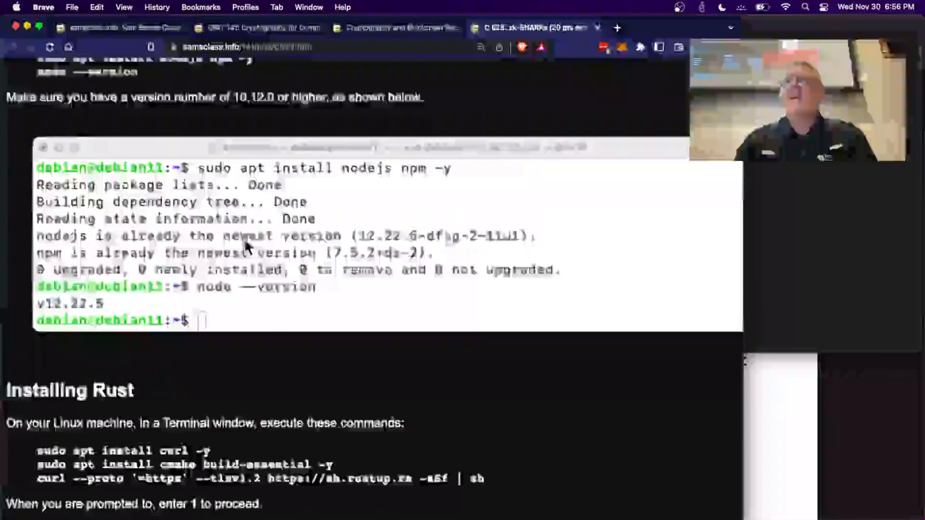
scroll("down", 3)
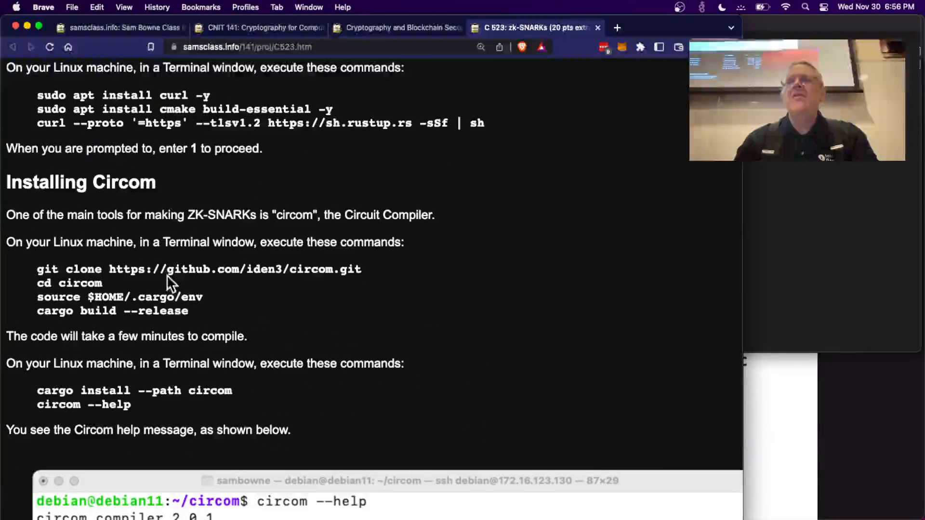
mouse_move(295, 262)
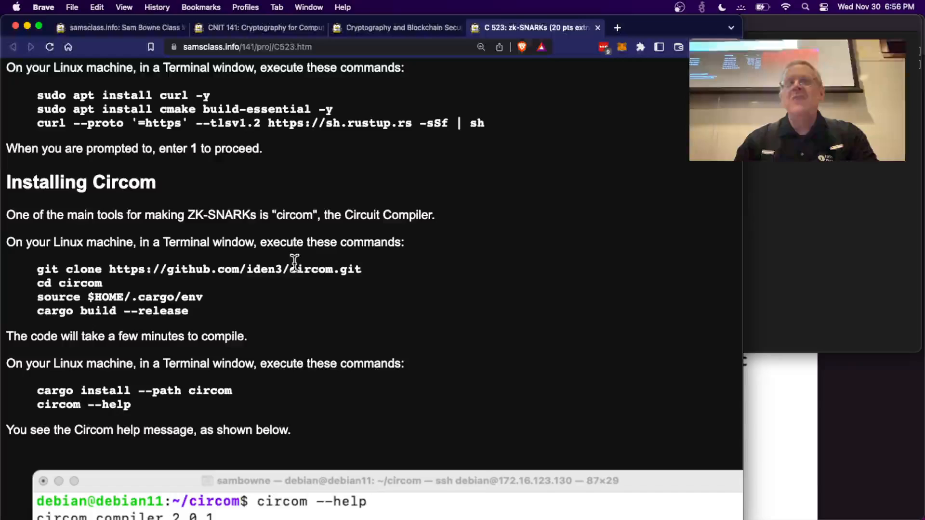
scroll("down", 3)
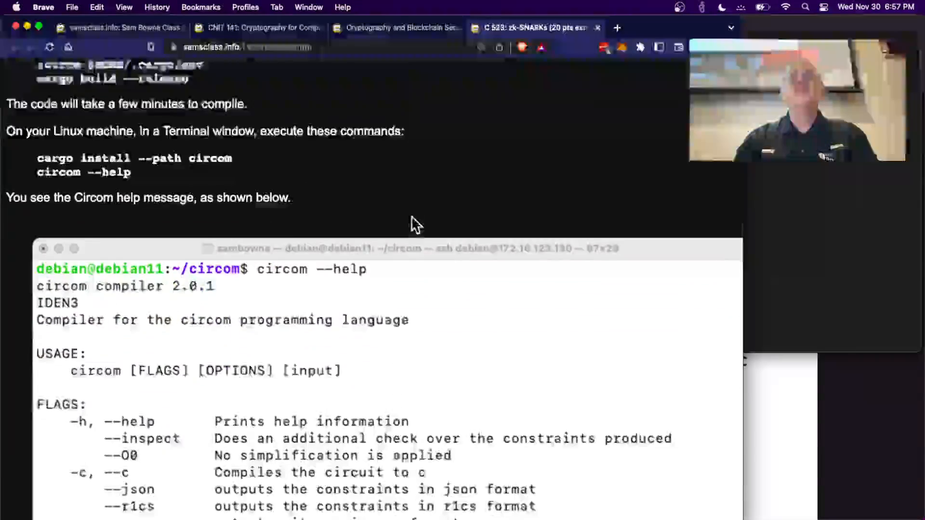
scroll("down", 3)
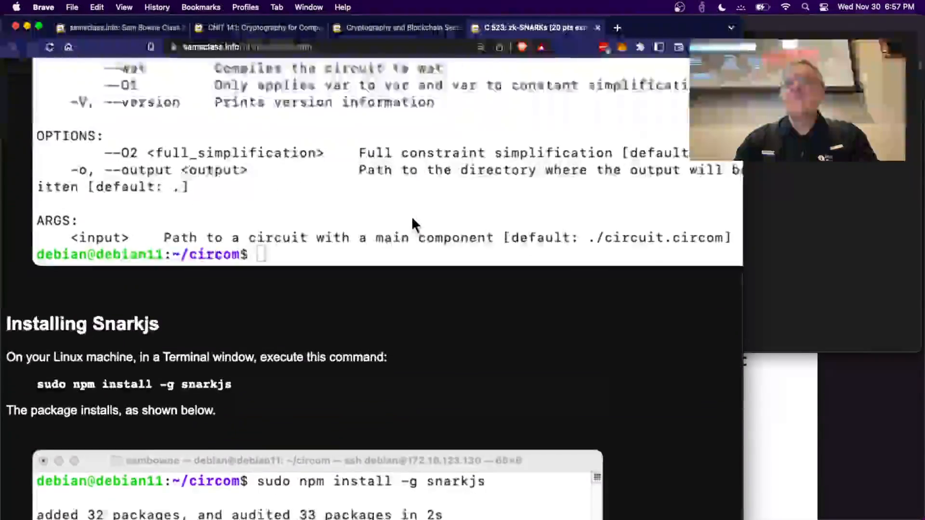
scroll("down", 3)
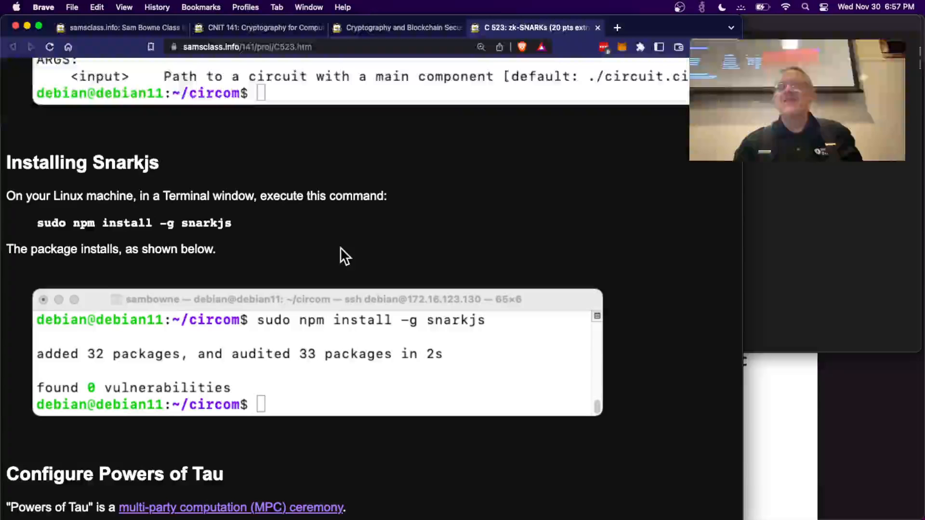
scroll("down", 3)
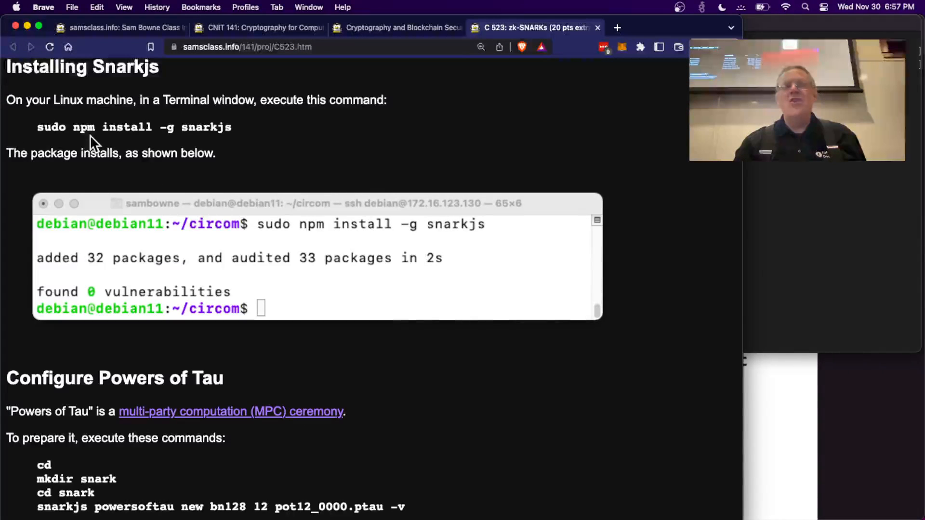
scroll("down", 3)
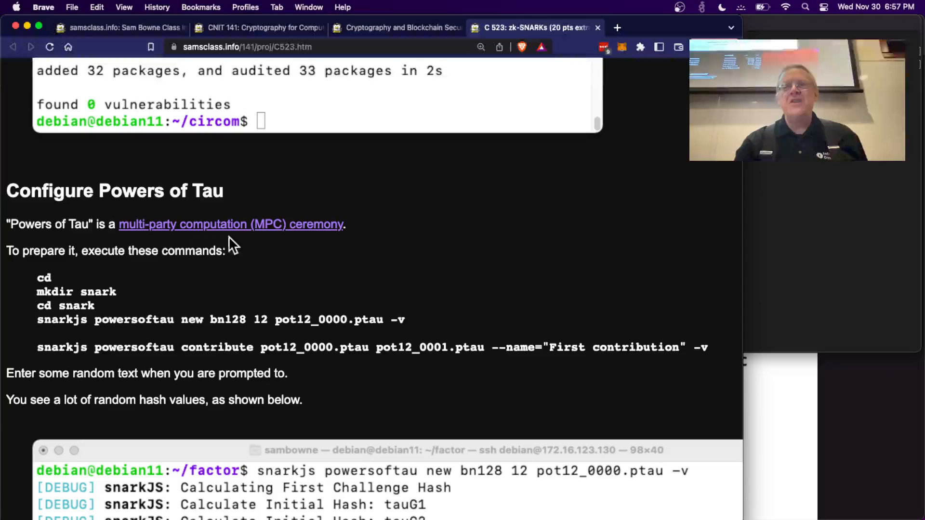
mouse_move(295, 274)
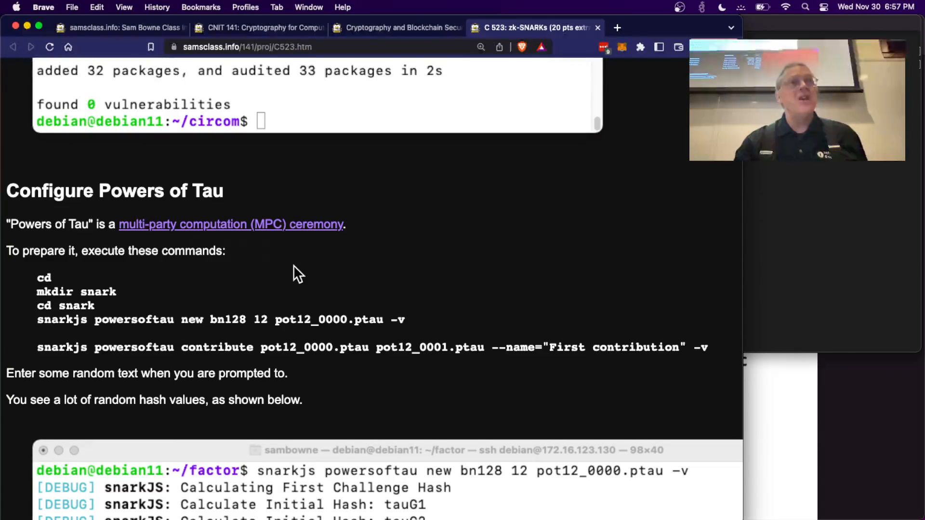
scroll("down", 3)
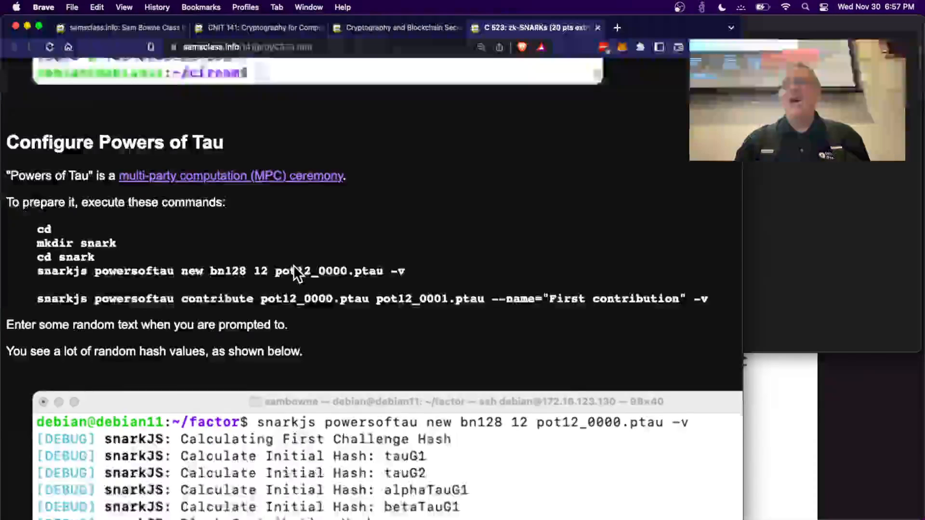
scroll("down", 3)
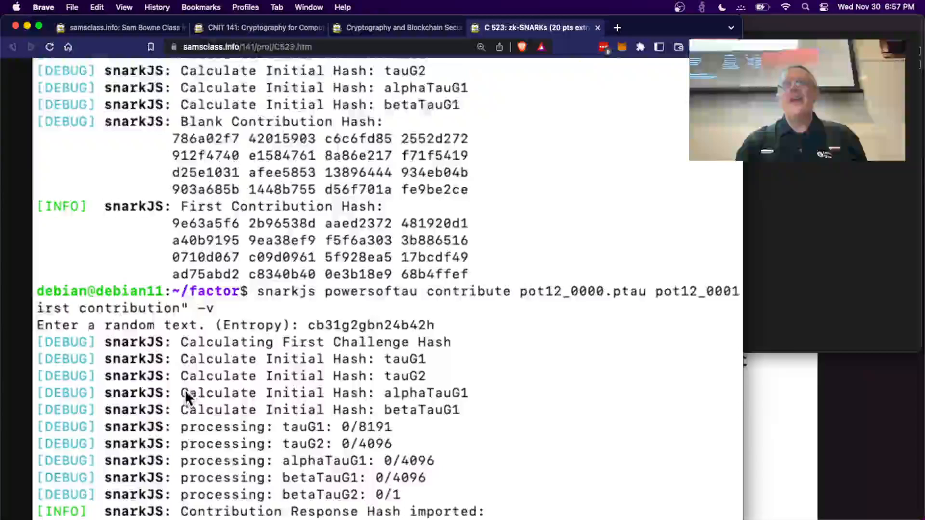
scroll("down", 3)
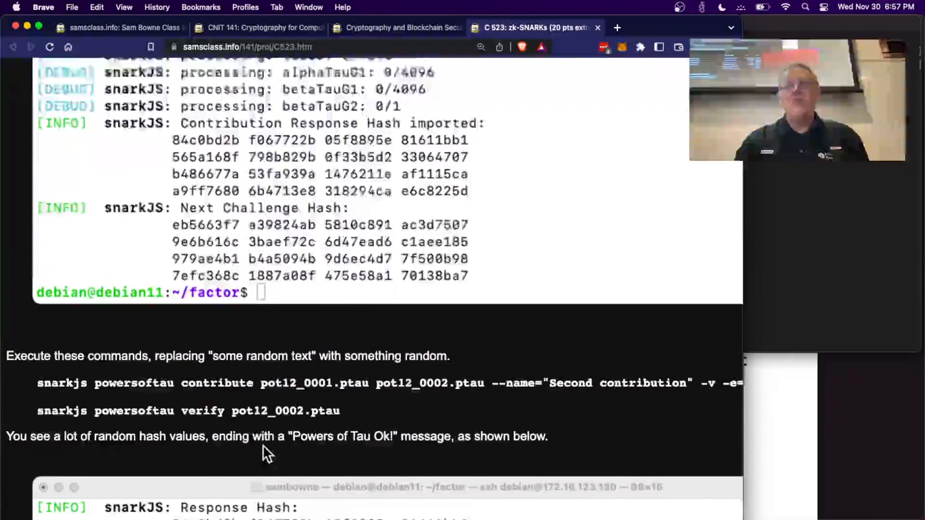
scroll("down", 3)
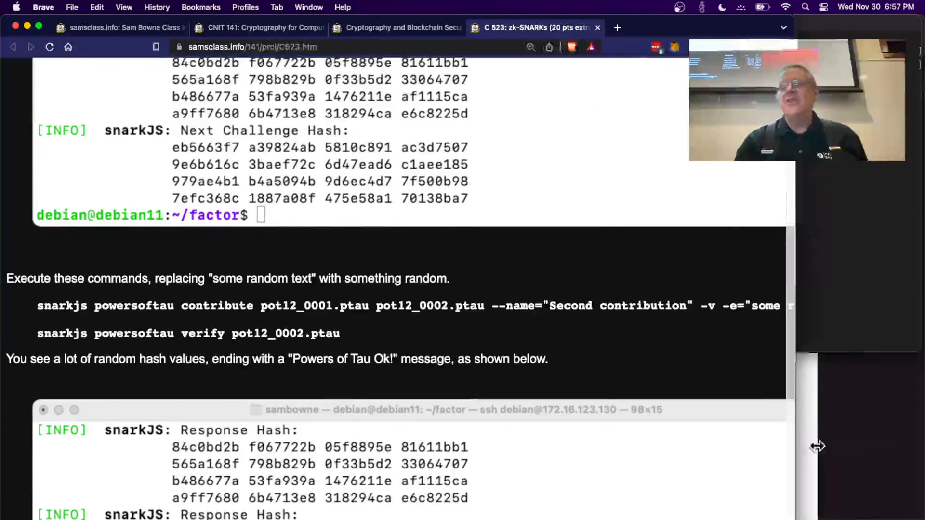
scroll("down", 3)
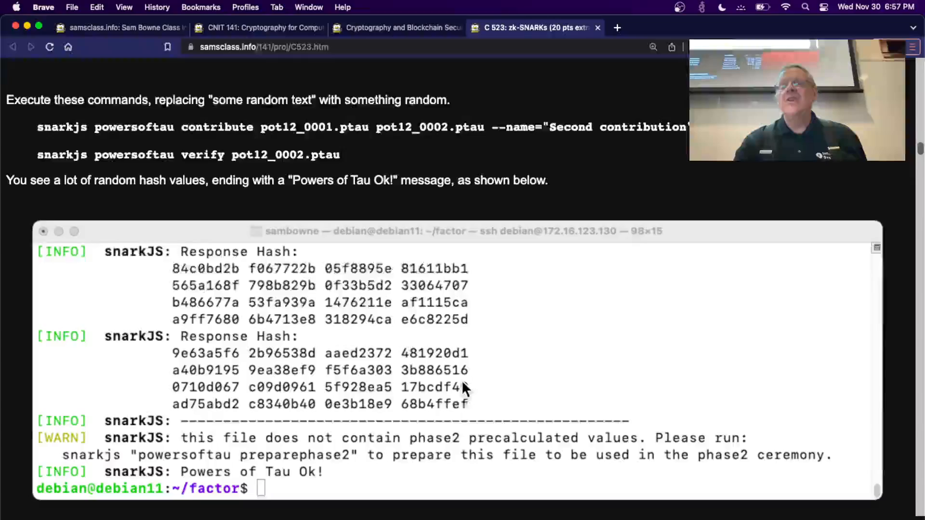
scroll("down", 3)
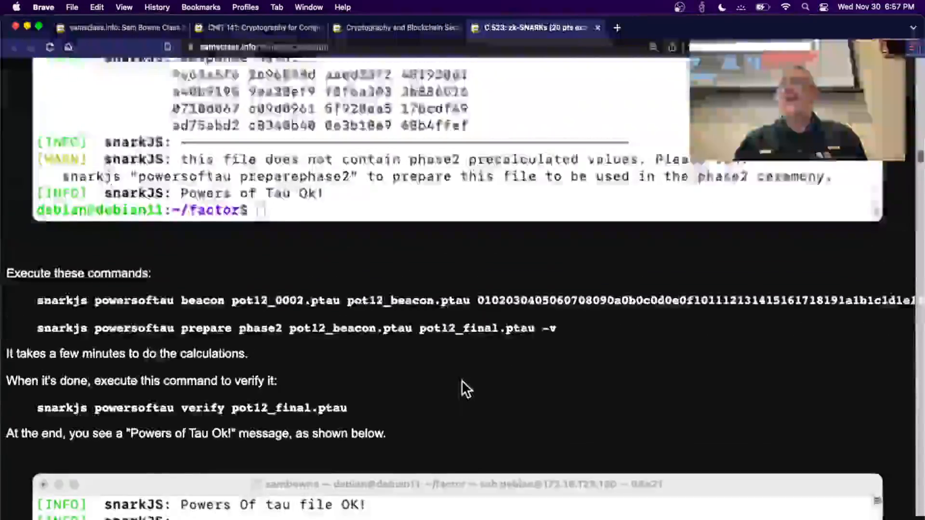
scroll("down", 3)
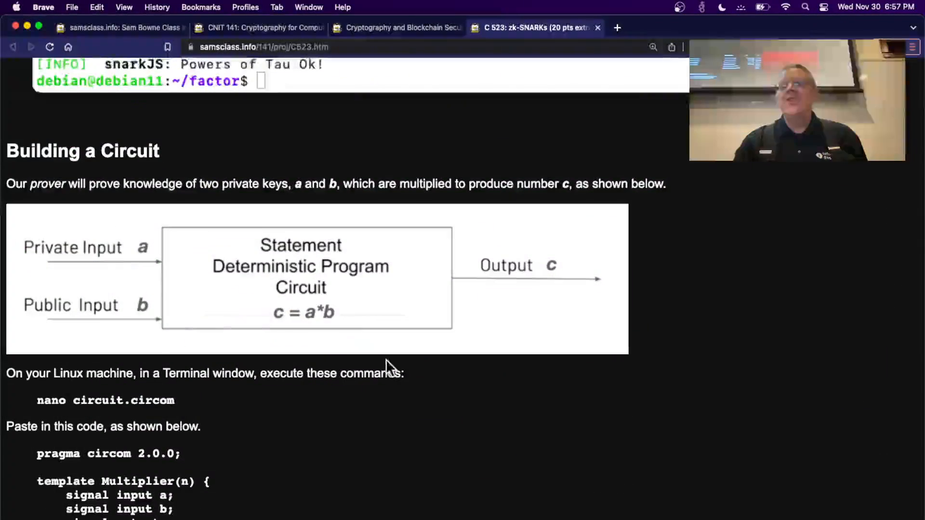
mouse_move(328, 439)
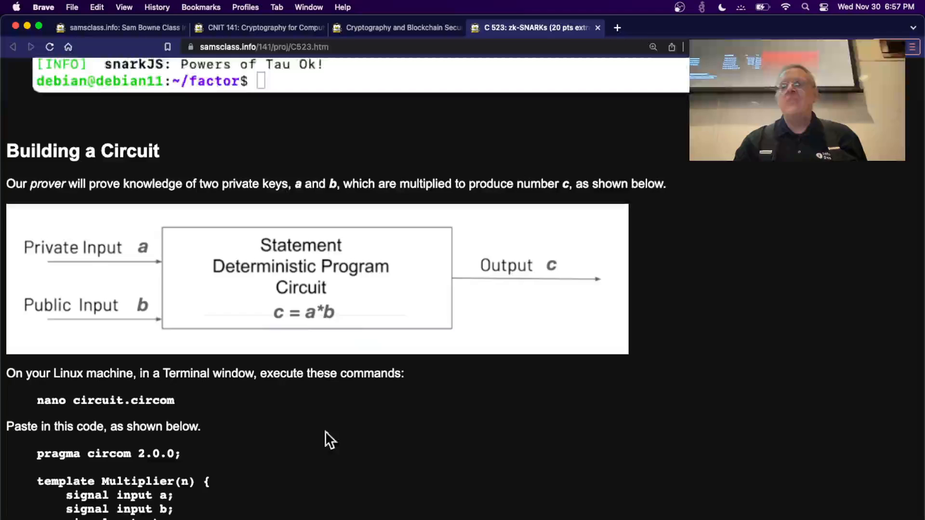
Scroll through Compile the Circuit, Calculating a Witness and Export the zkey to the Solidity verifier constants
scroll("down", 3)
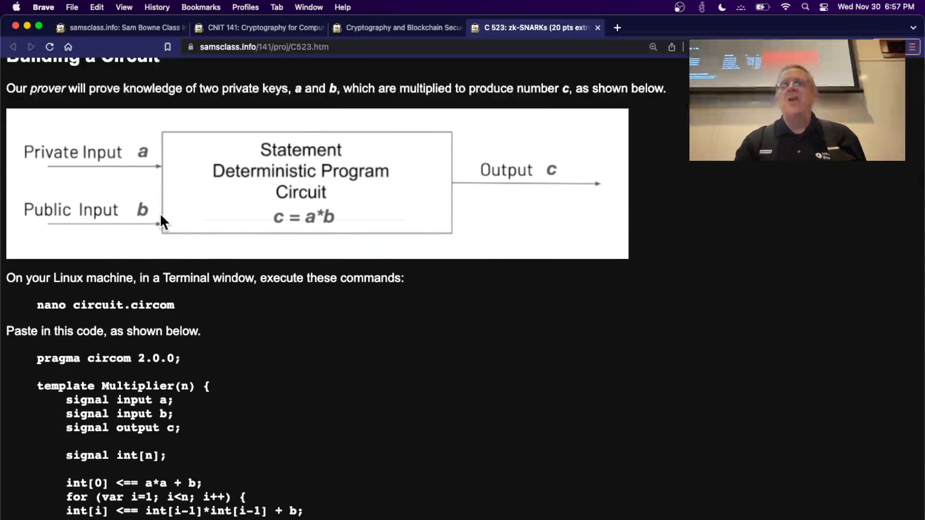
mouse_move(564, 197)
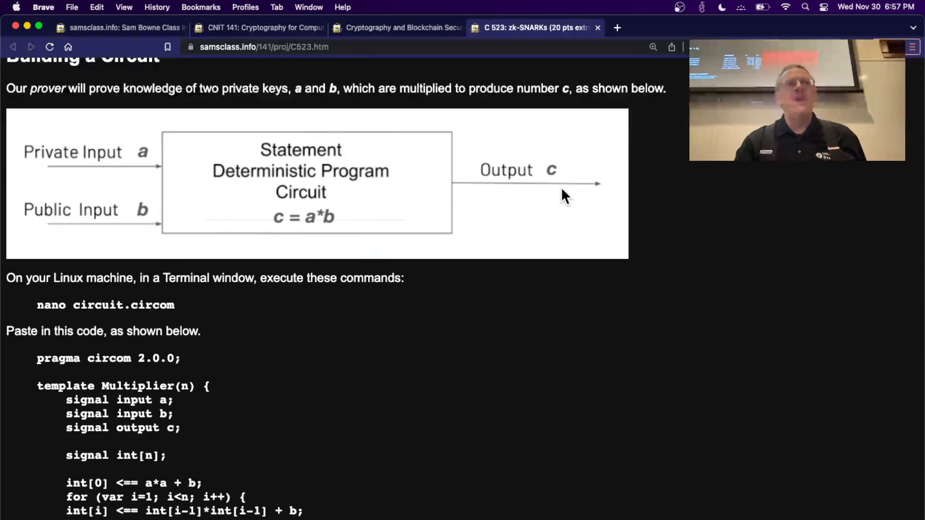
mouse_move(147, 244)
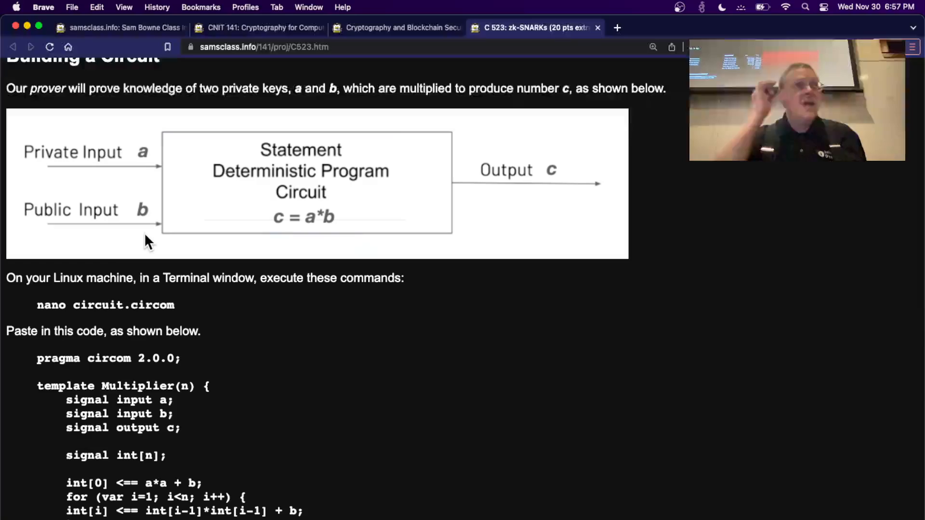
scroll("down", 3)
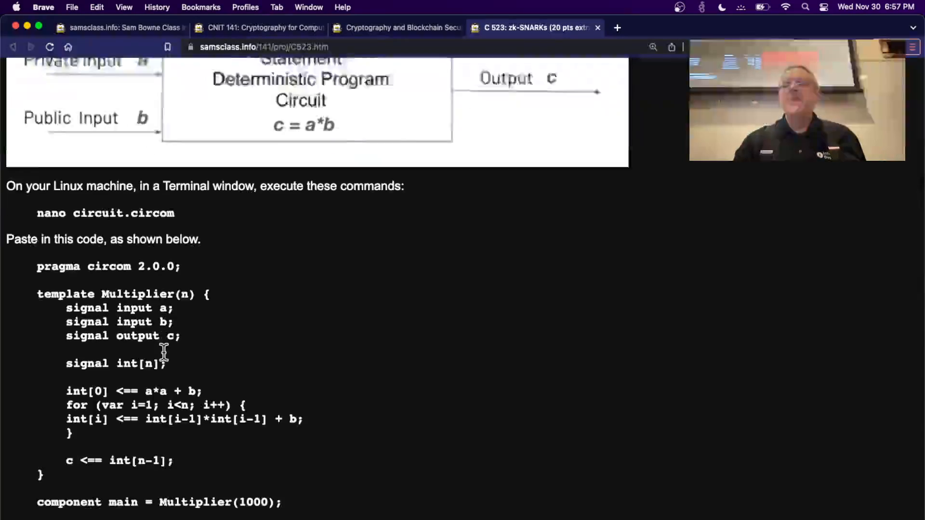
scroll("down", 3)
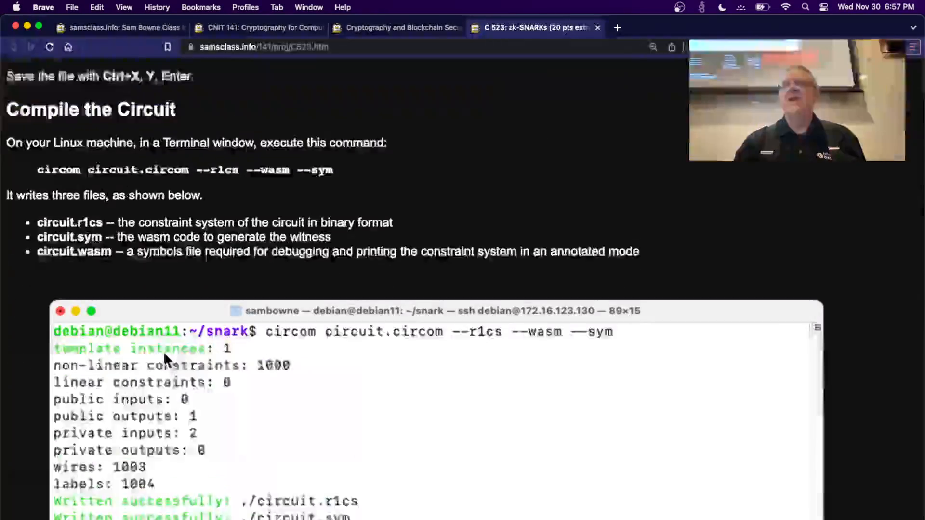
scroll("down", 3)
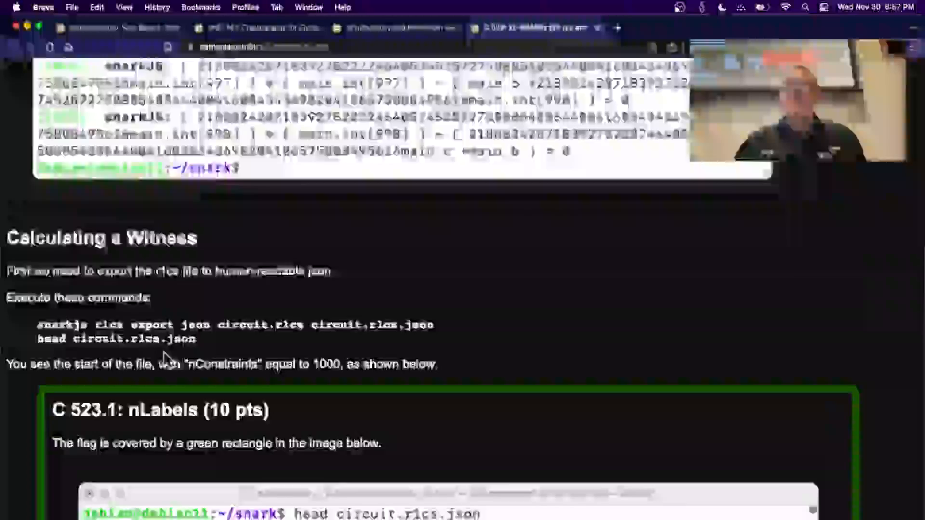
scroll("down", 3)
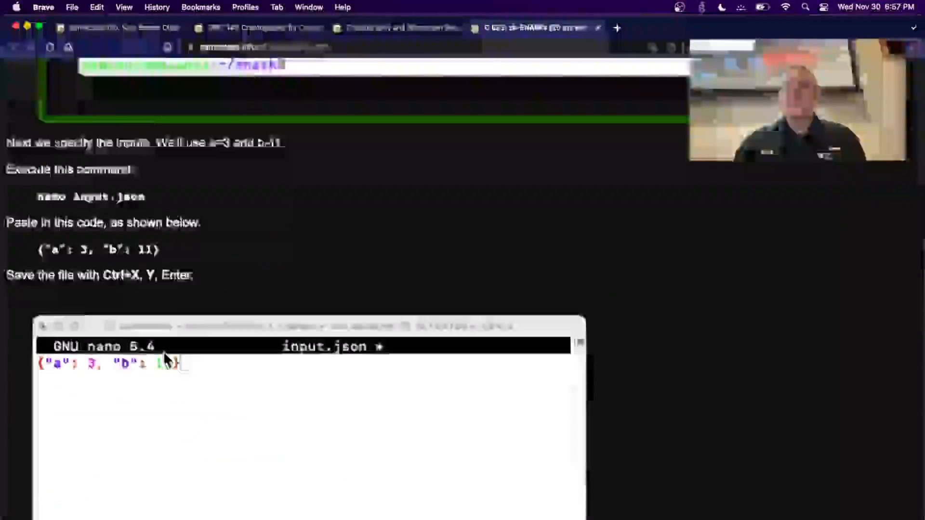
scroll("down", 3)
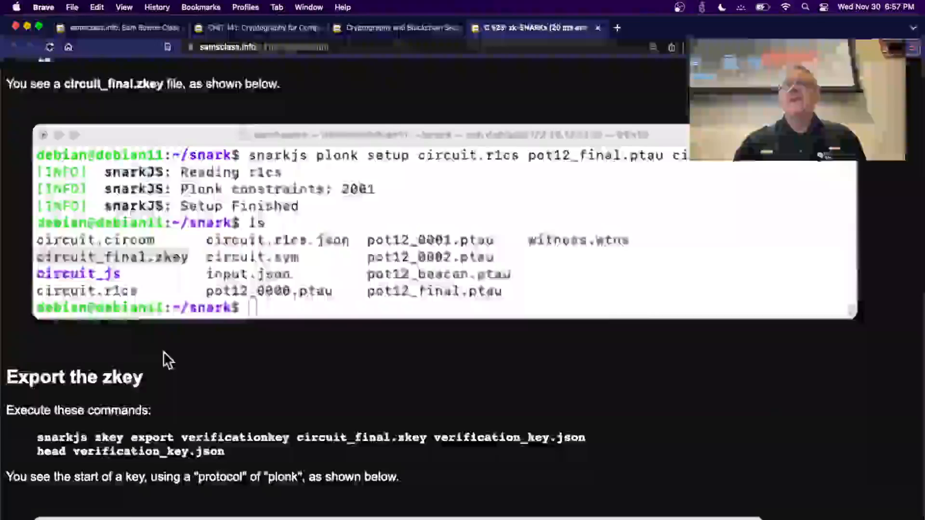
scroll("down", 3)
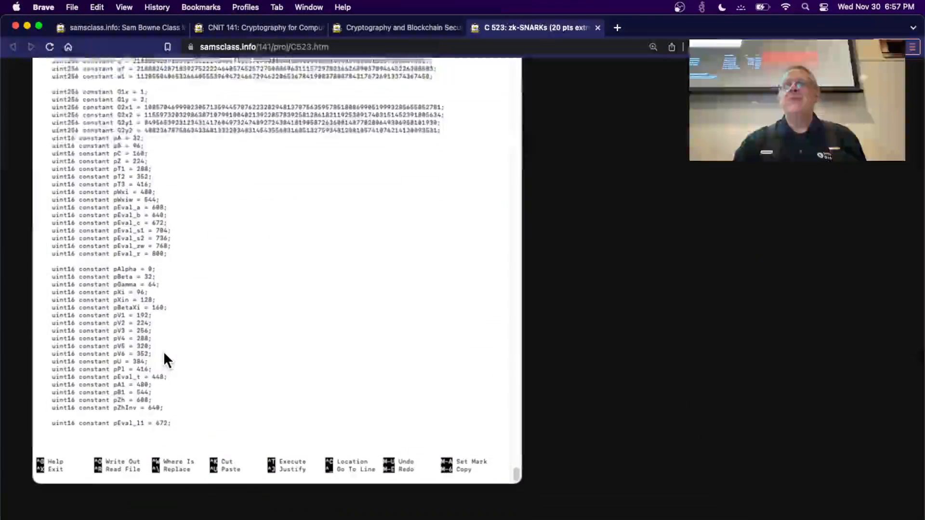
Scroll past Opening the Remix IDE and the deployed PlonkVerifier contract to Simulate a Verification Call
scroll("up", 3)
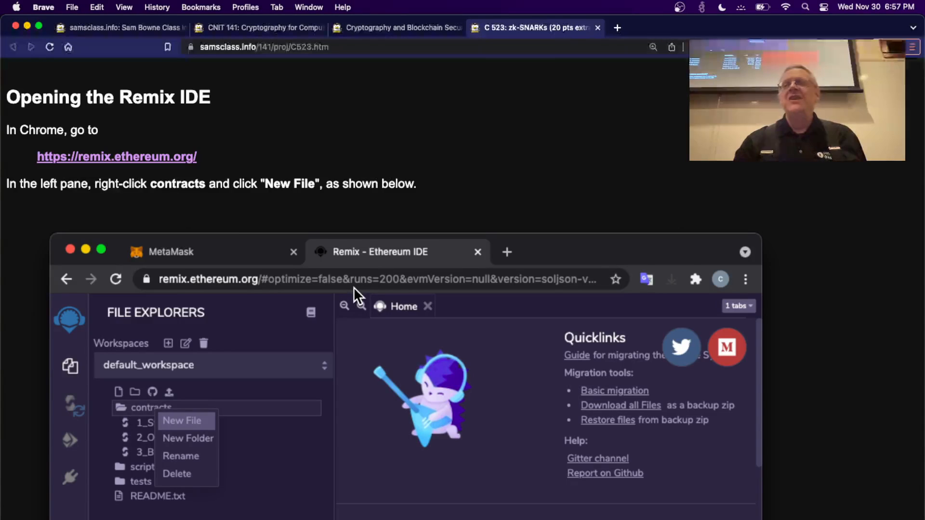
scroll("down", 3)
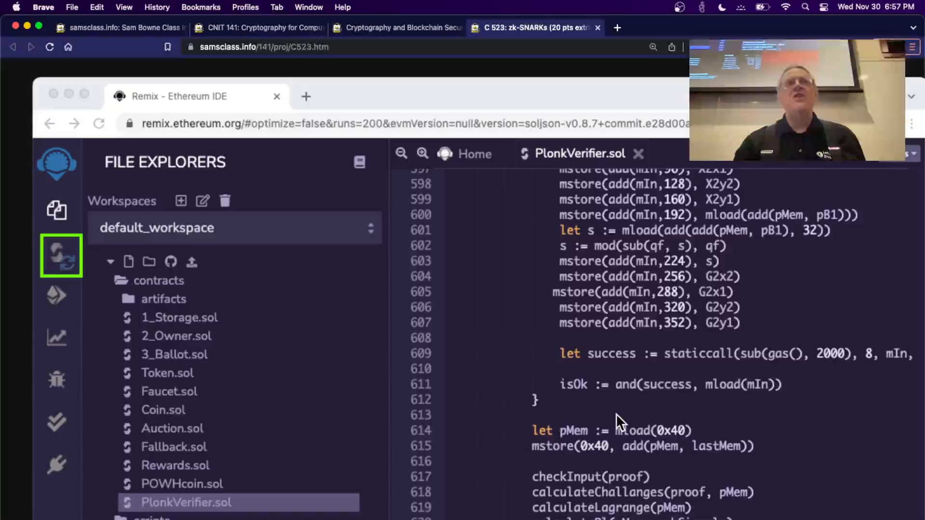
scroll("down", 3)
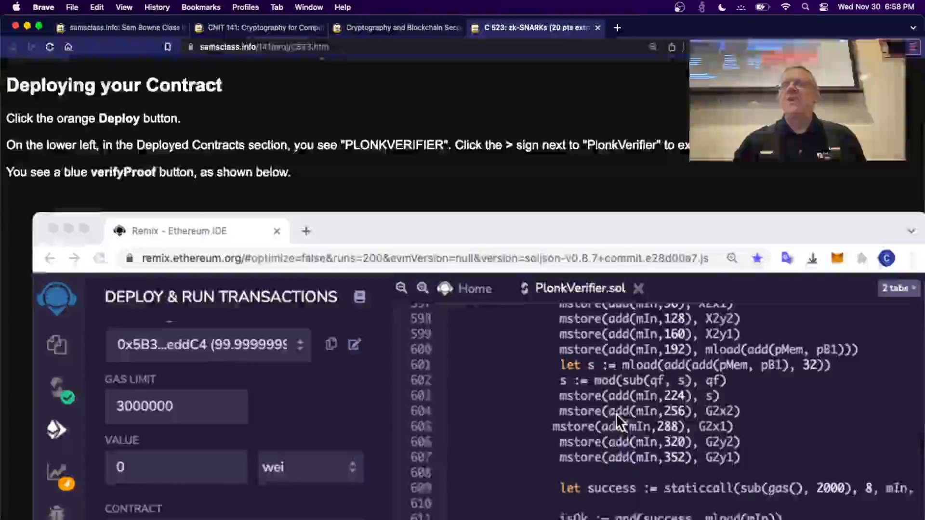
scroll("down", 3)
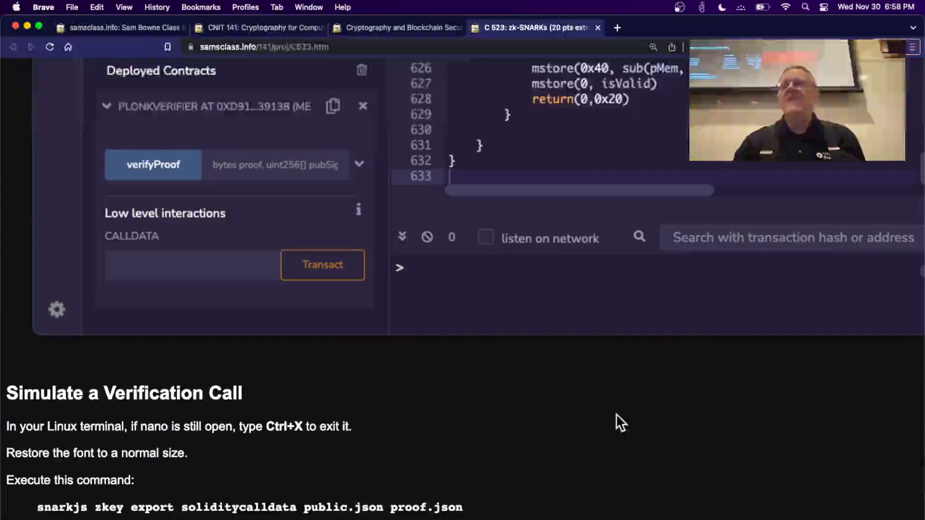
mouse_move(254, 133)
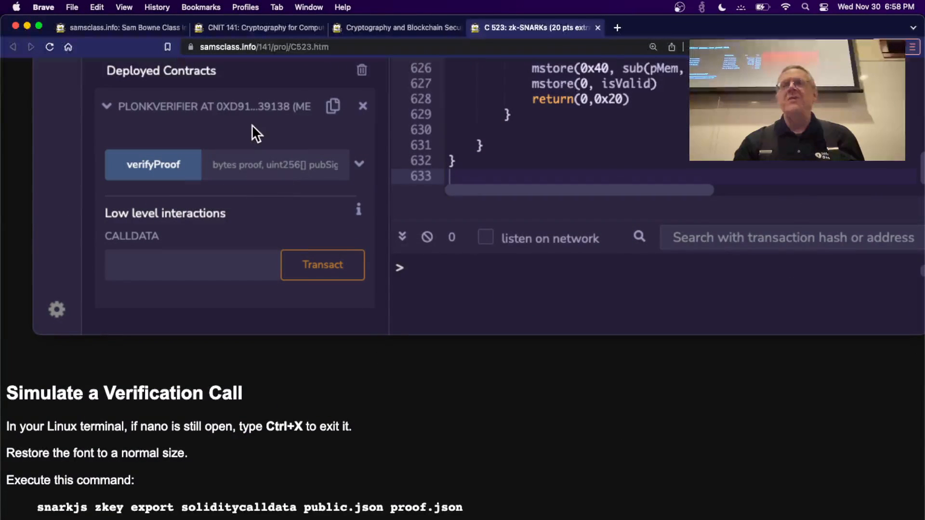
mouse_move(253, 128)
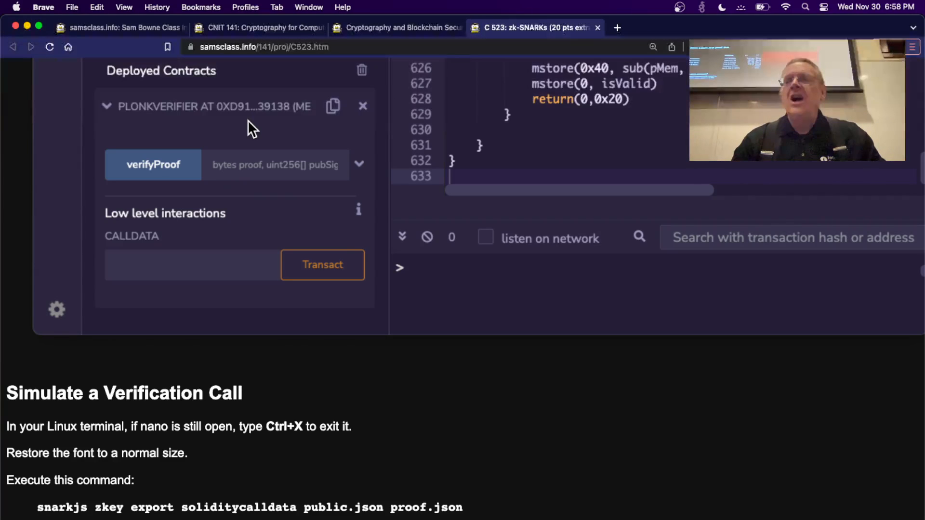
mouse_move(319, 297)
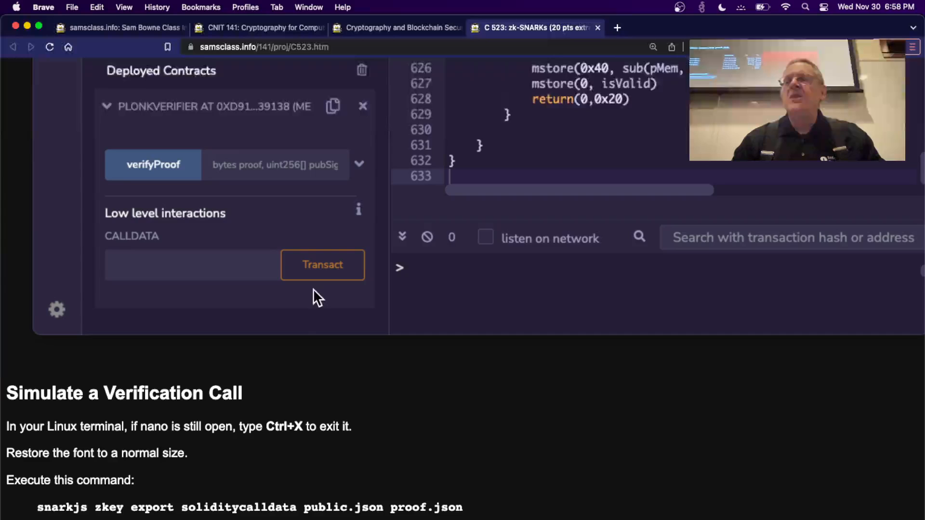
Scroll to the soliditycalldata export command and the copy-the-hex-blob instruction
scroll("down", 3)
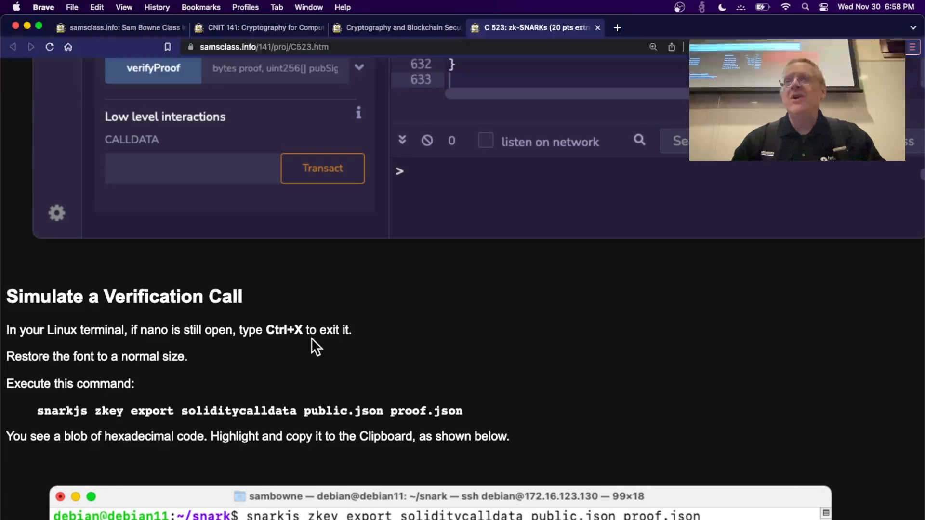
mouse_move(339, 344)
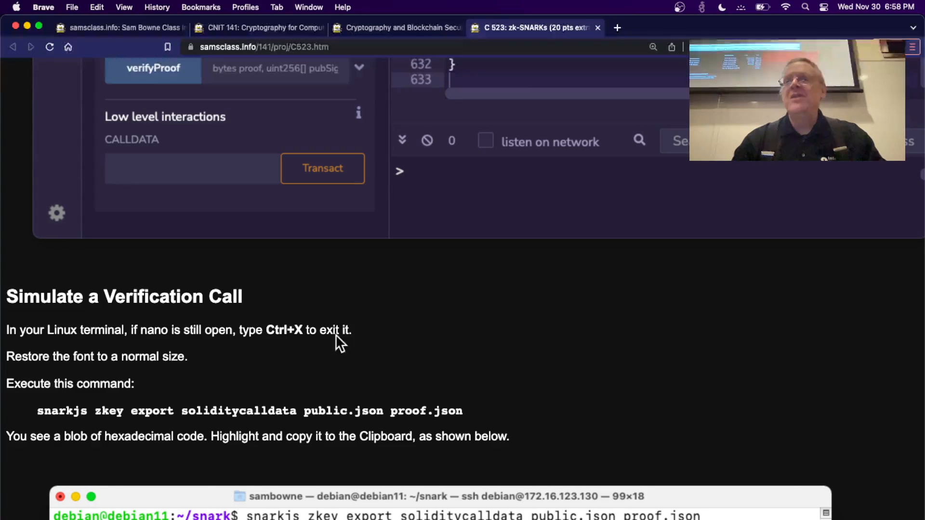
mouse_move(378, 277)
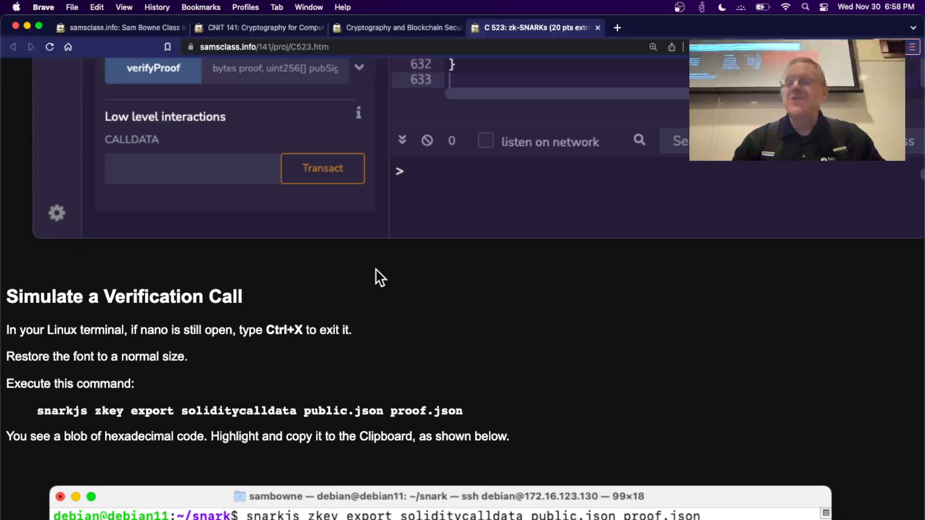